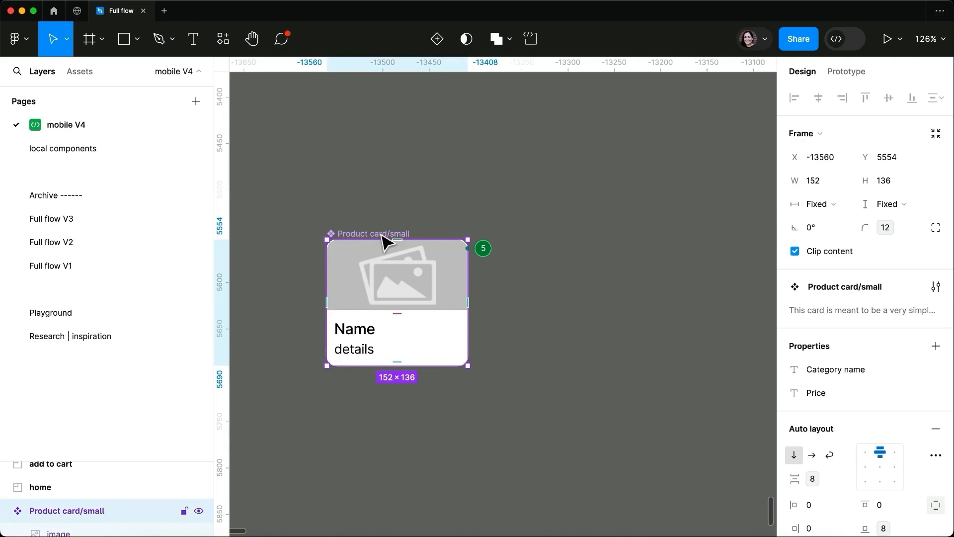
Review and close the Product card/small component description settings in Design mode
left_click(936, 286)
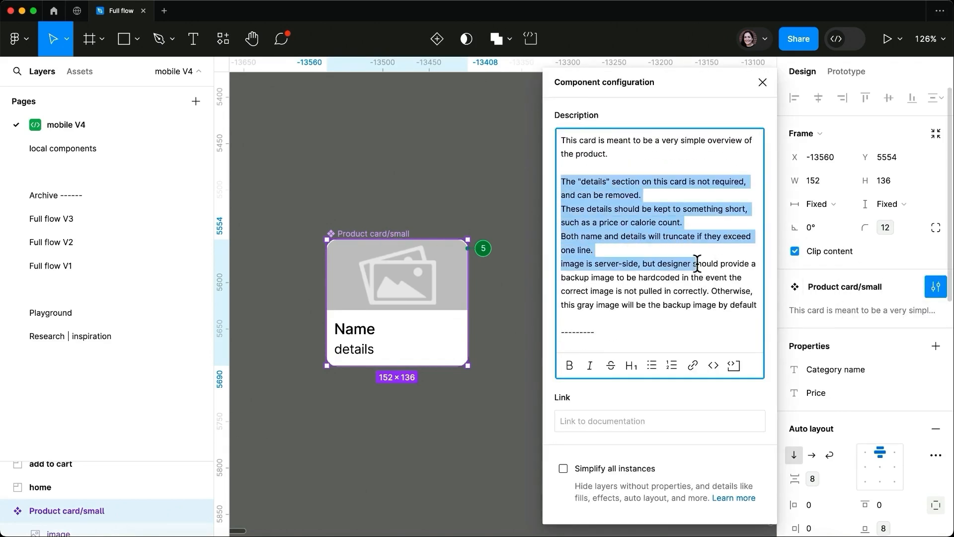
left_click(652, 365)
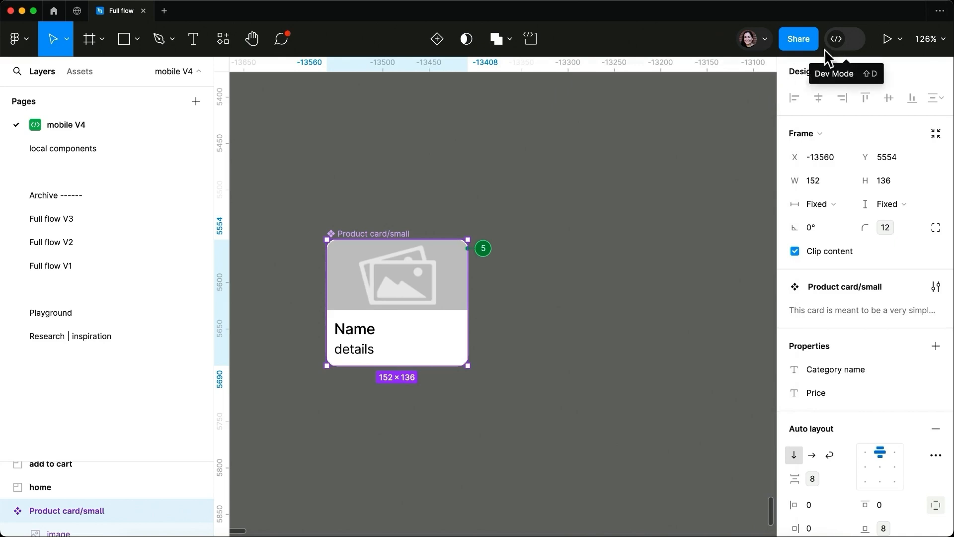
Switch to Dev Mode and expand the full documentation down to Dev resources
left_click(845, 39)
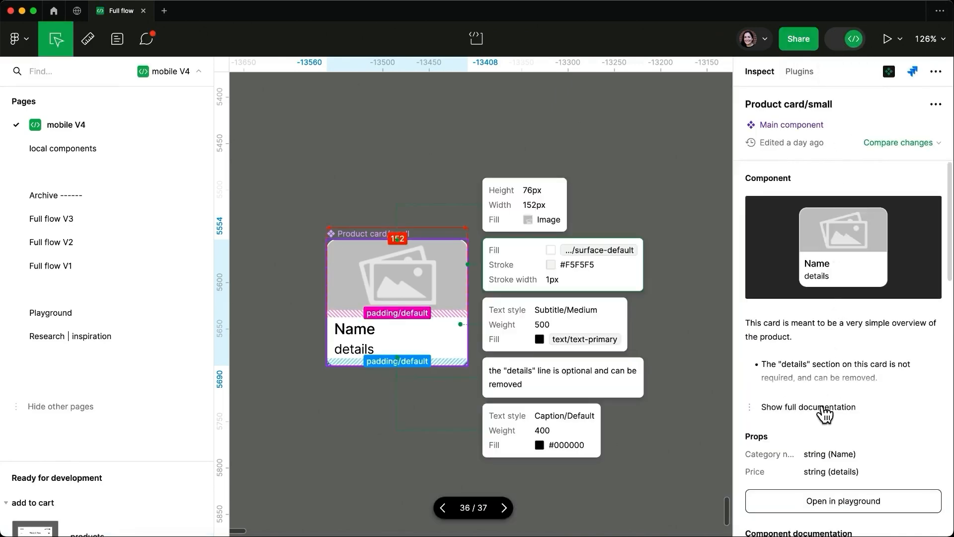
left_click(807, 406)
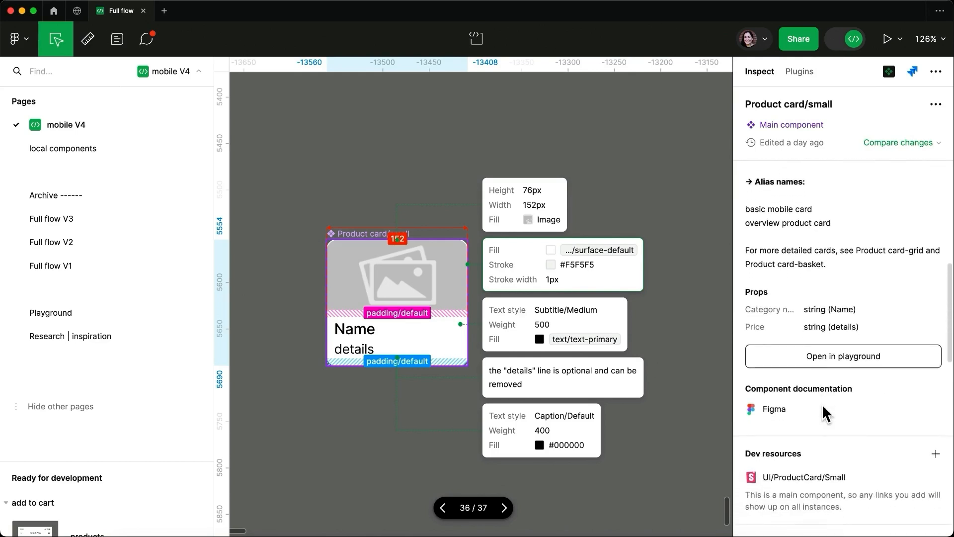
scroll("down", 3)
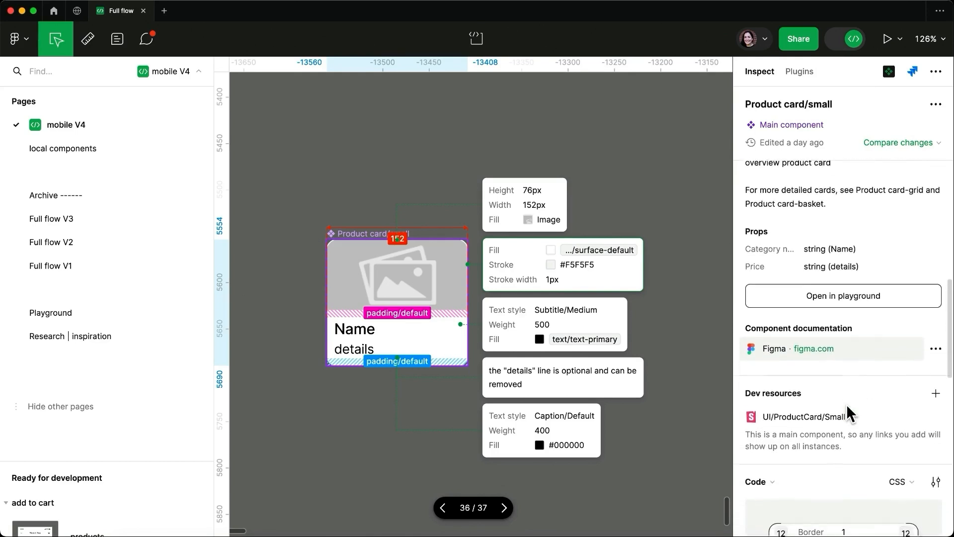
scroll("down", 3)
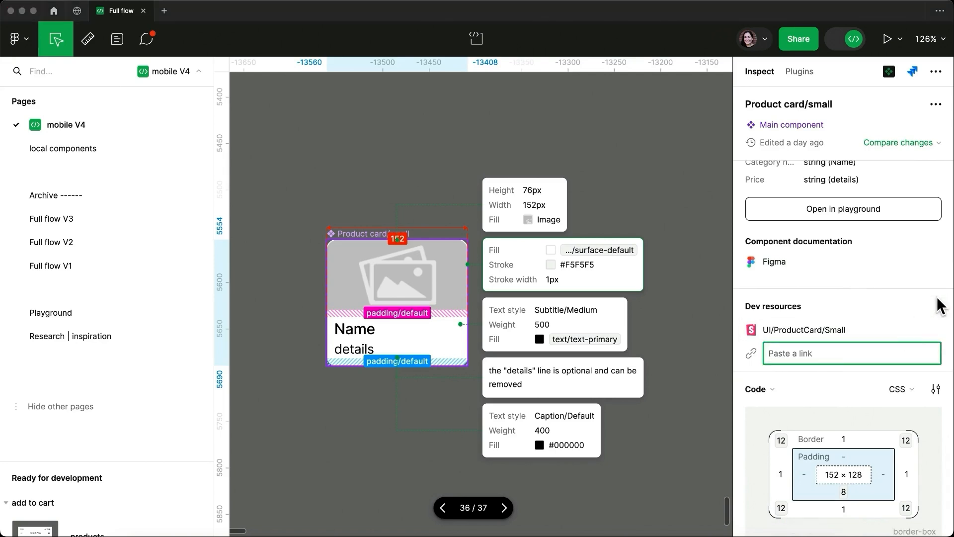
Add the dev resource link 'figma.org/main/src/ui/productCard/small.tsx' to the card
type("figma.org/main/src/ui/productCard/small.tsx")
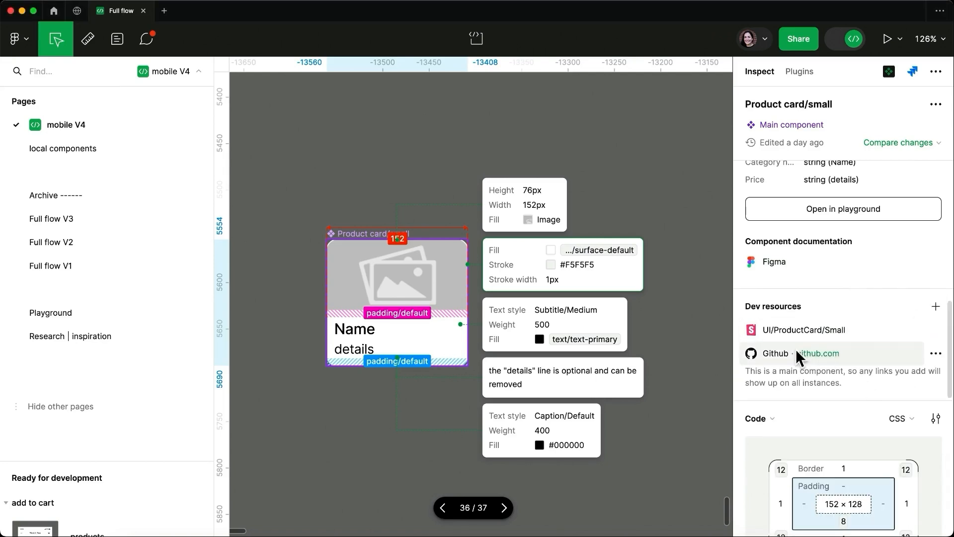
mouse_move(364, 239)
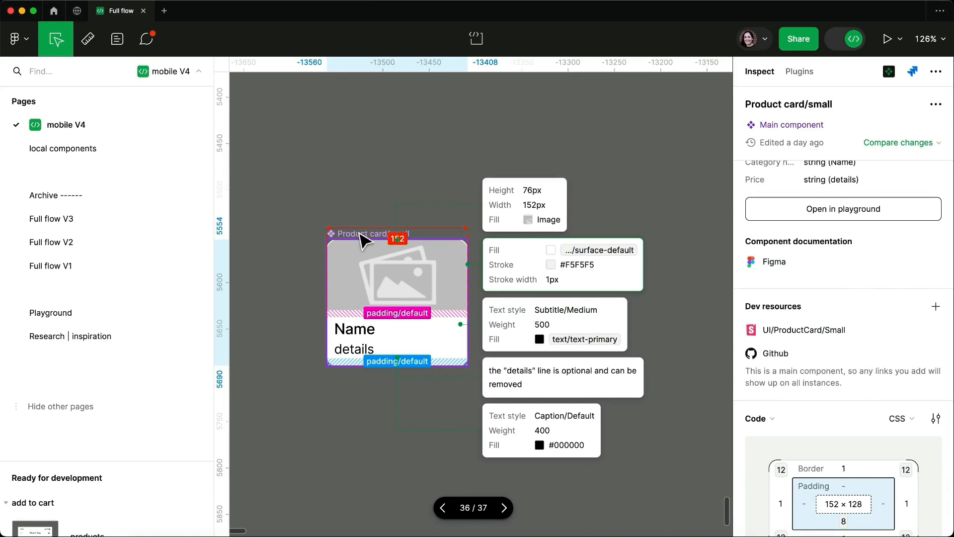